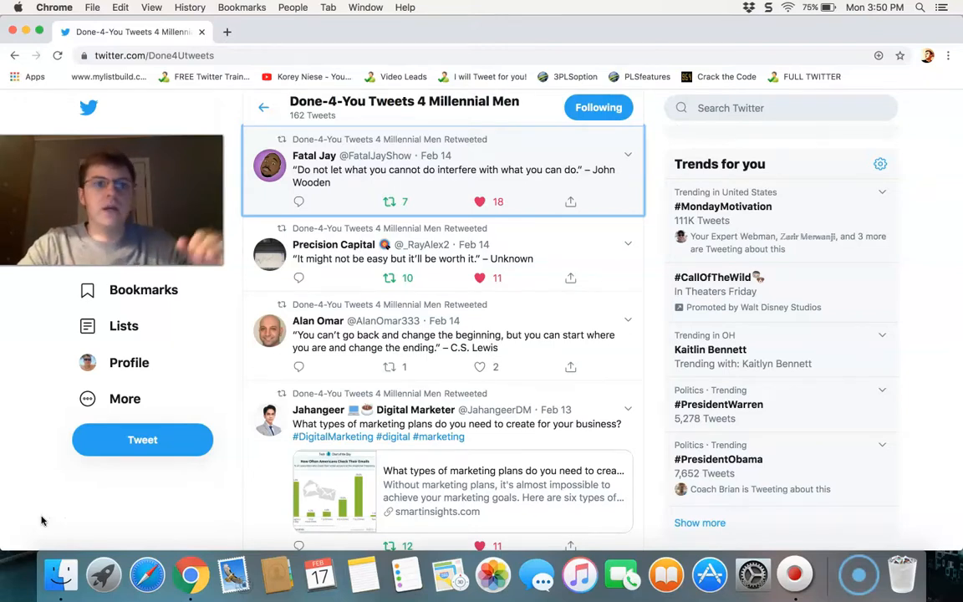
{"action": "mouse_move", "coordinate": [656, 308]}
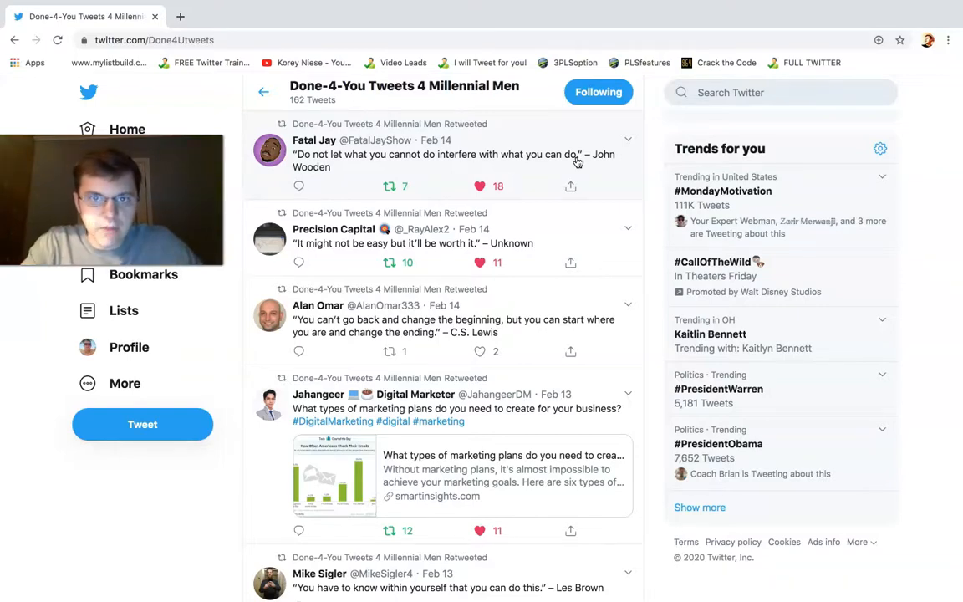
{"action": "mouse_move", "coordinate": [382, 153]}
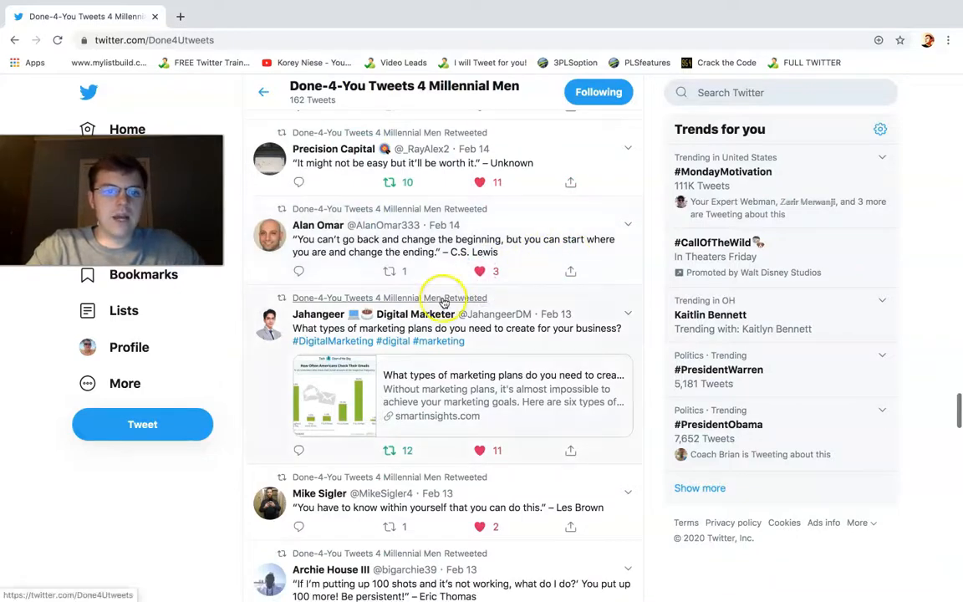
{"action": "scroll", "scroll_direction": "down", "scroll_amount": 3}
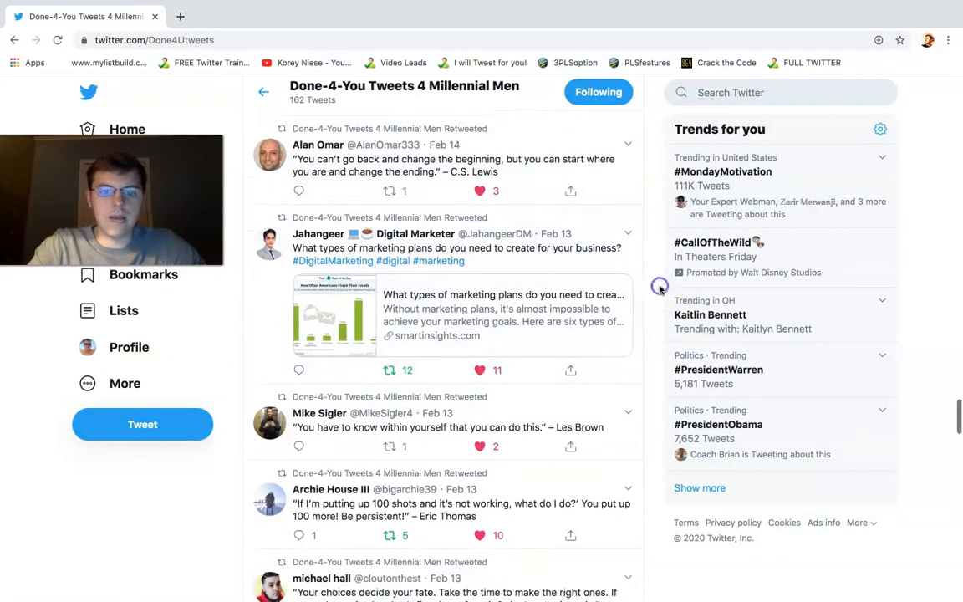
{"action": "scroll", "scroll_direction": "down", "scroll_amount": 3}
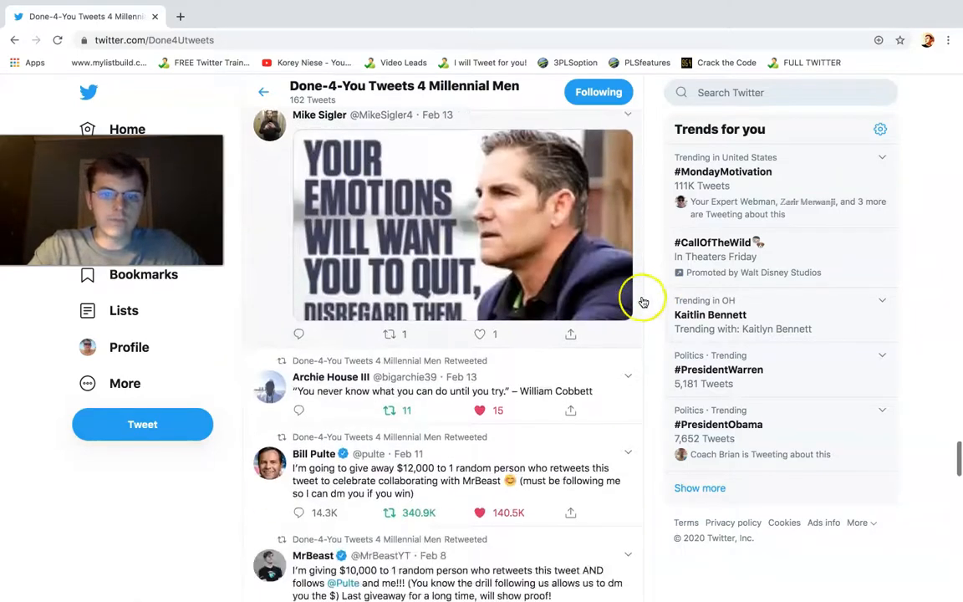
{"action": "scroll", "scroll_direction": "down", "scroll_amount": 3}
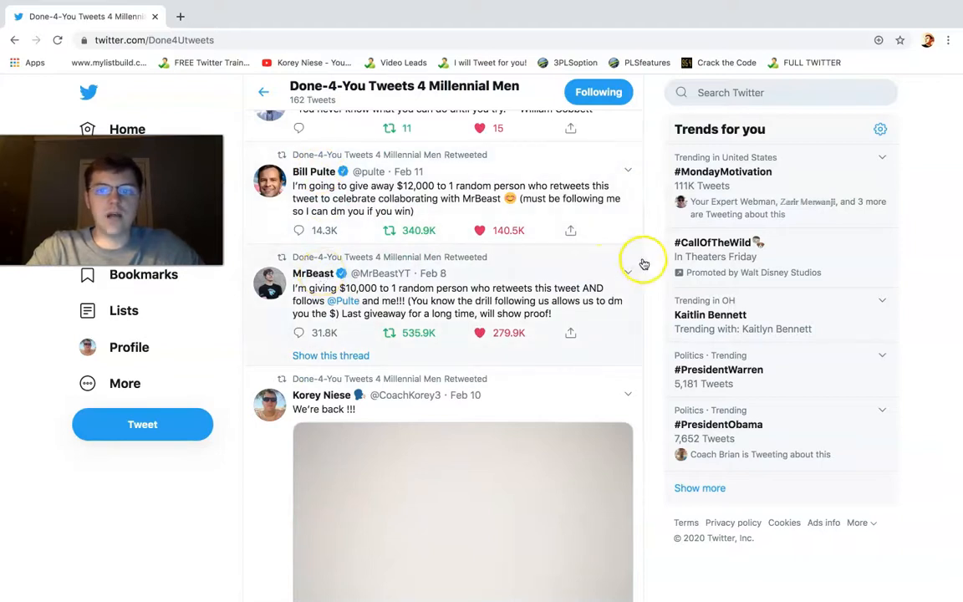
{"action": "scroll", "scroll_direction": "down", "scroll_amount": 3}
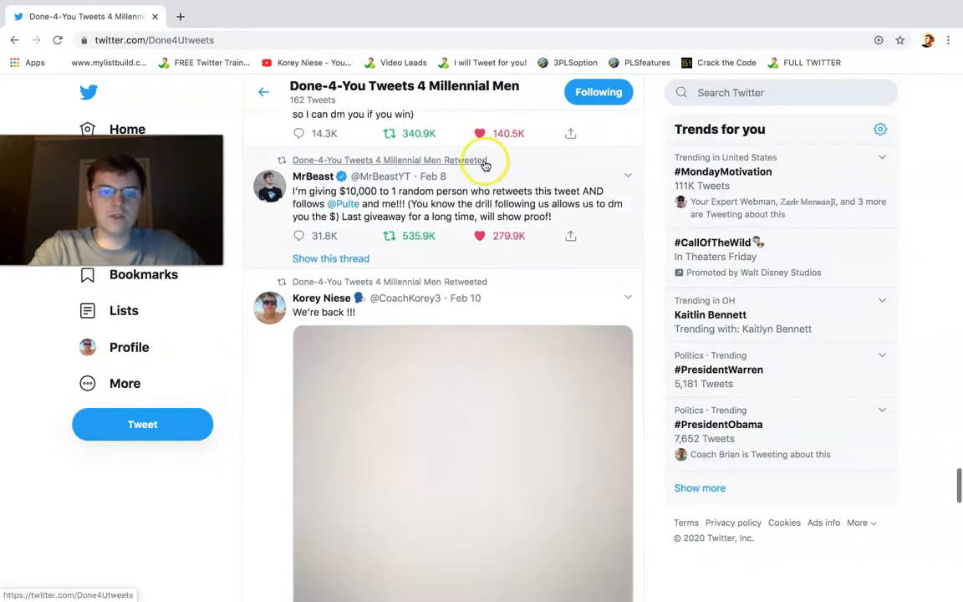
{"action": "scroll", "scroll_direction": "down", "scroll_amount": 3}
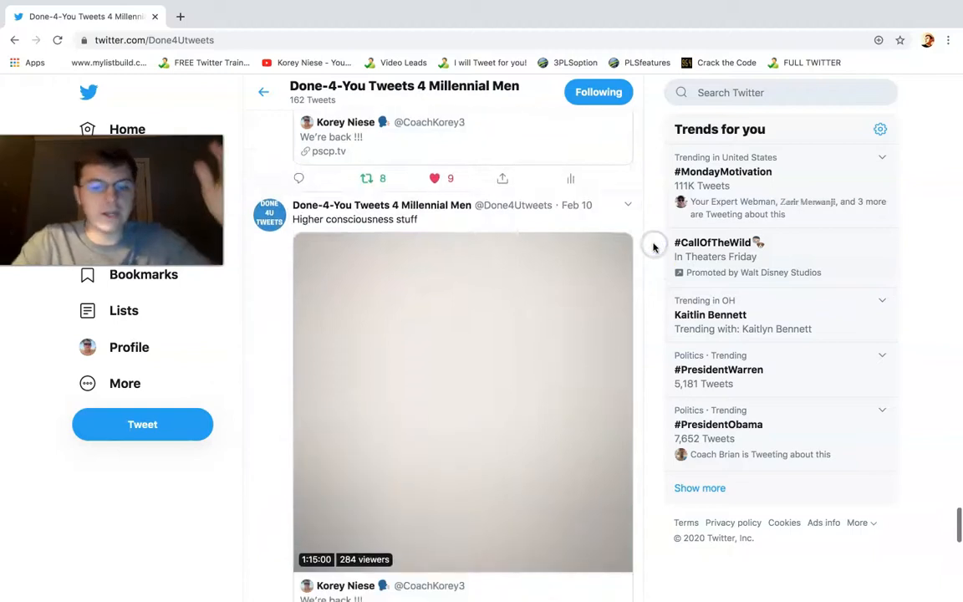
{"action": "scroll", "scroll_direction": "down", "scroll_amount": 3}
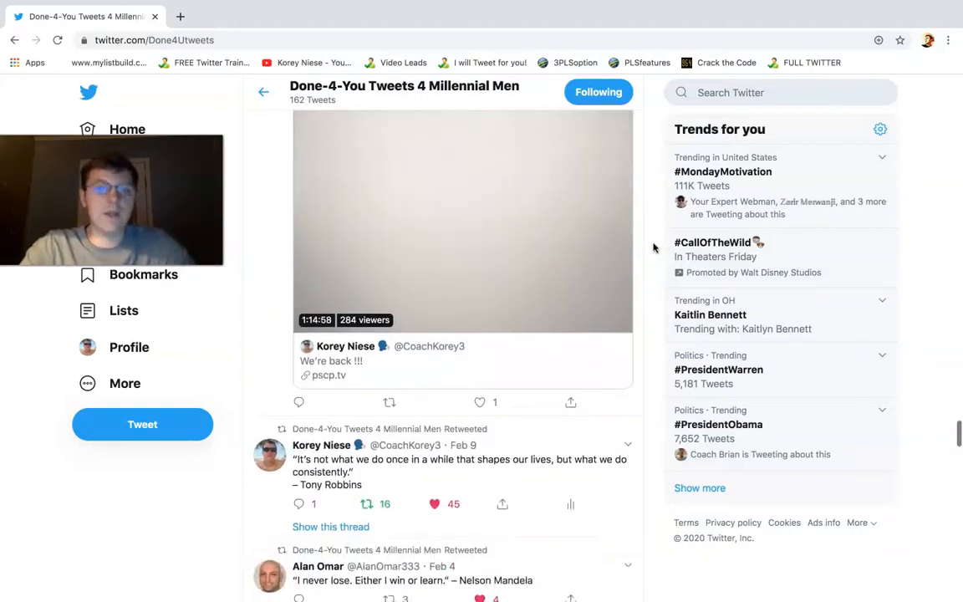
{"action": "scroll", "scroll_direction": "down", "scroll_amount": 3}
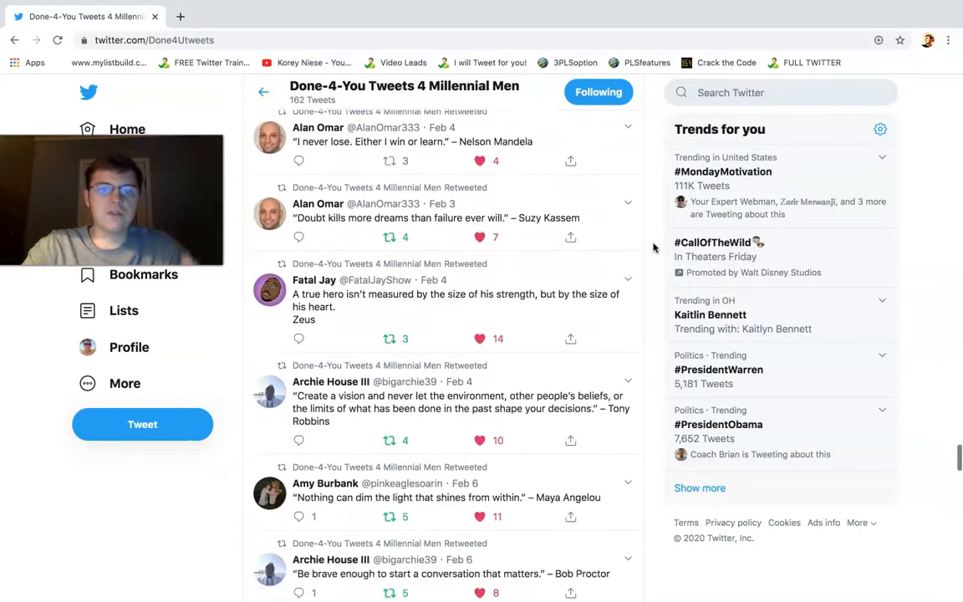
{"action": "scroll", "scroll_direction": "down", "scroll_amount": 3}
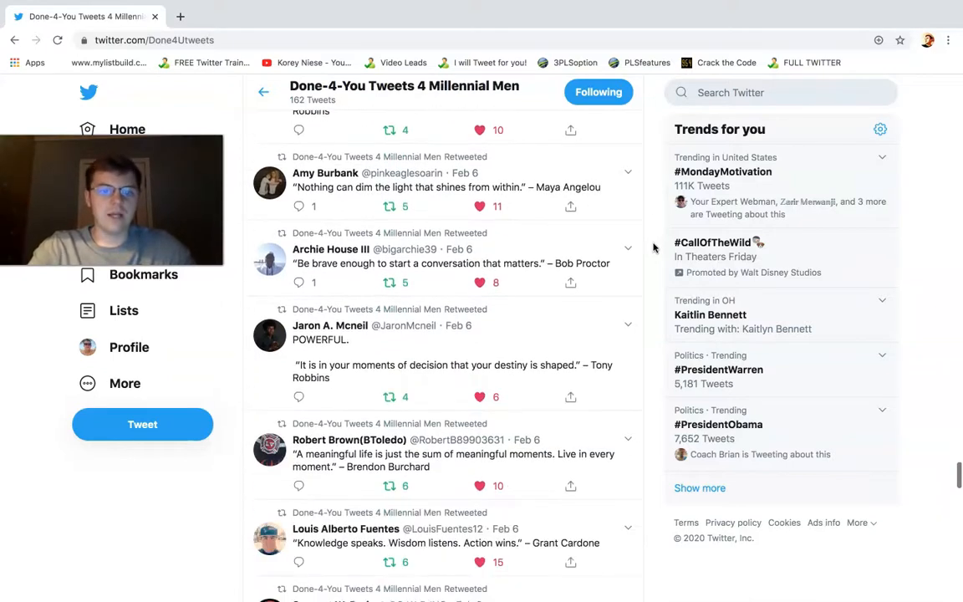
{"action": "mouse_move", "coordinate": [329, 325]}
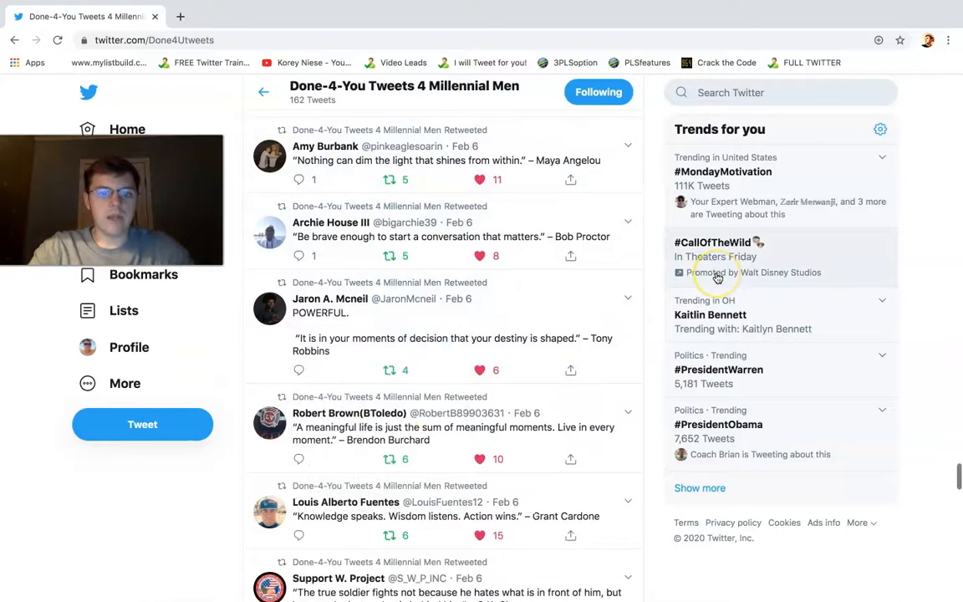
{"action": "scroll", "scroll_direction": "down", "scroll_amount": 3}
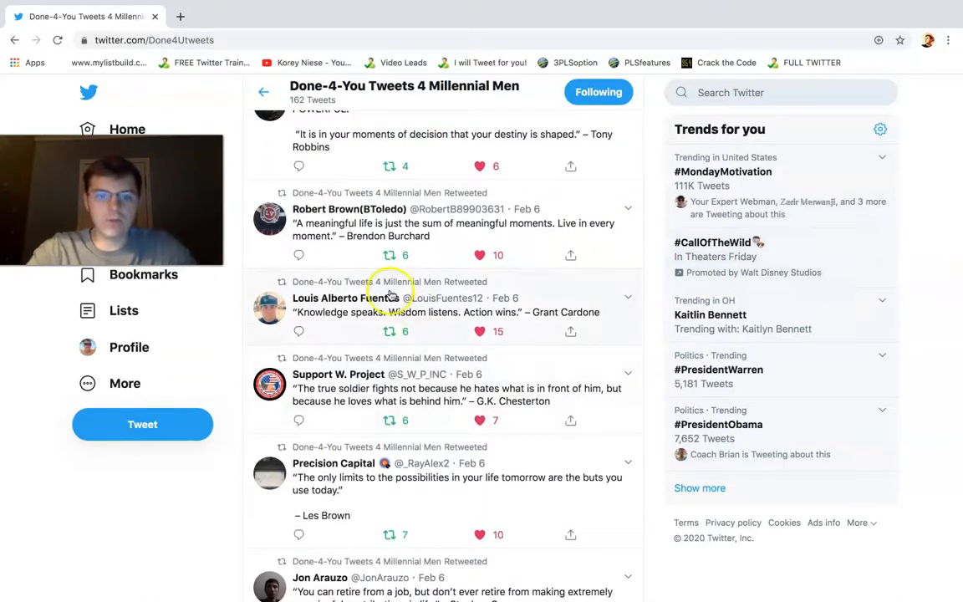
{"action": "scroll", "scroll_direction": "down", "scroll_amount": 3}
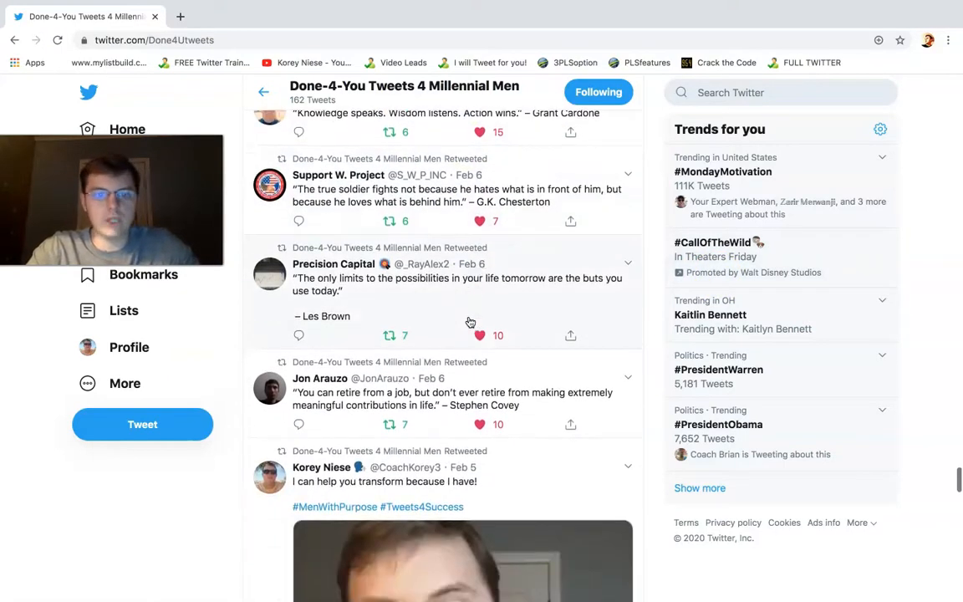
{"action": "scroll", "scroll_direction": "down", "scroll_amount": 3}
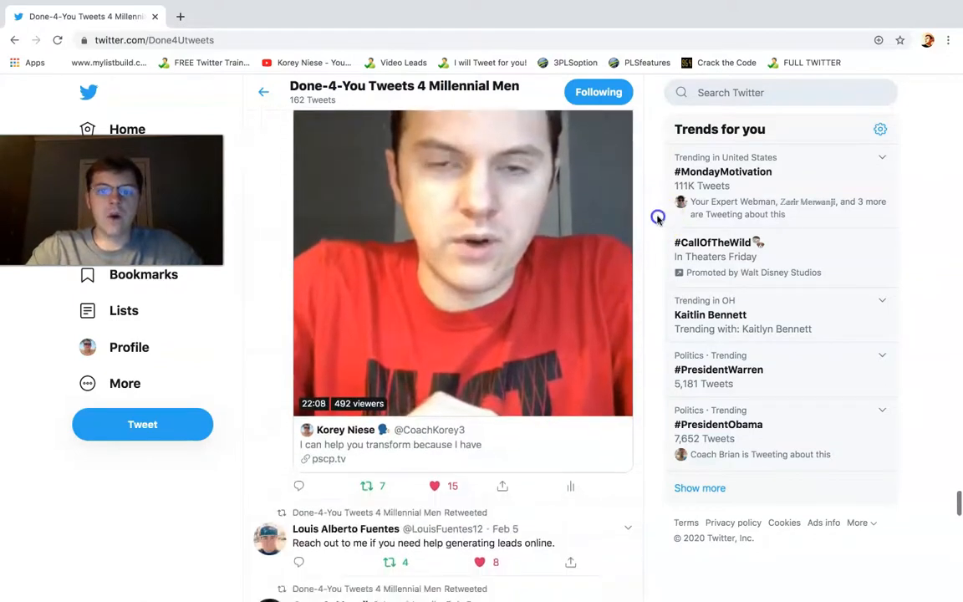
{"action": "scroll", "scroll_direction": "down", "scroll_amount": 3}
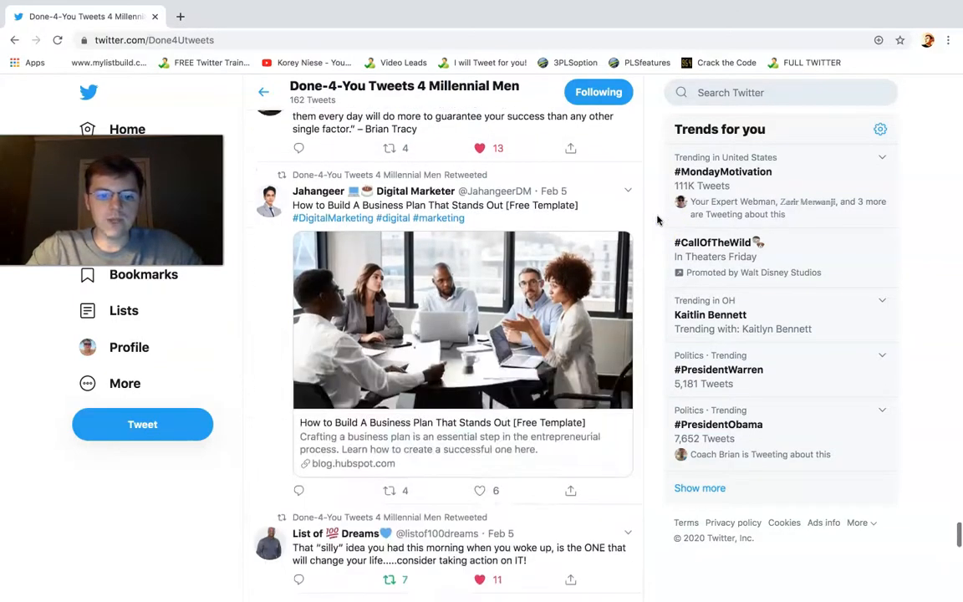
{"action": "scroll", "scroll_direction": "down", "scroll_amount": 3}
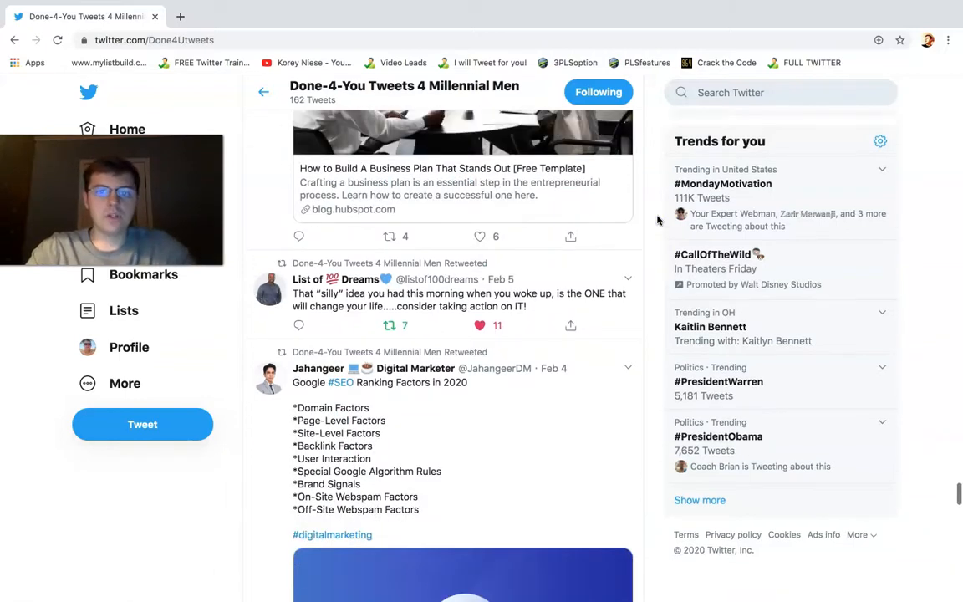
{"action": "scroll", "scroll_direction": "down", "scroll_amount": 3}
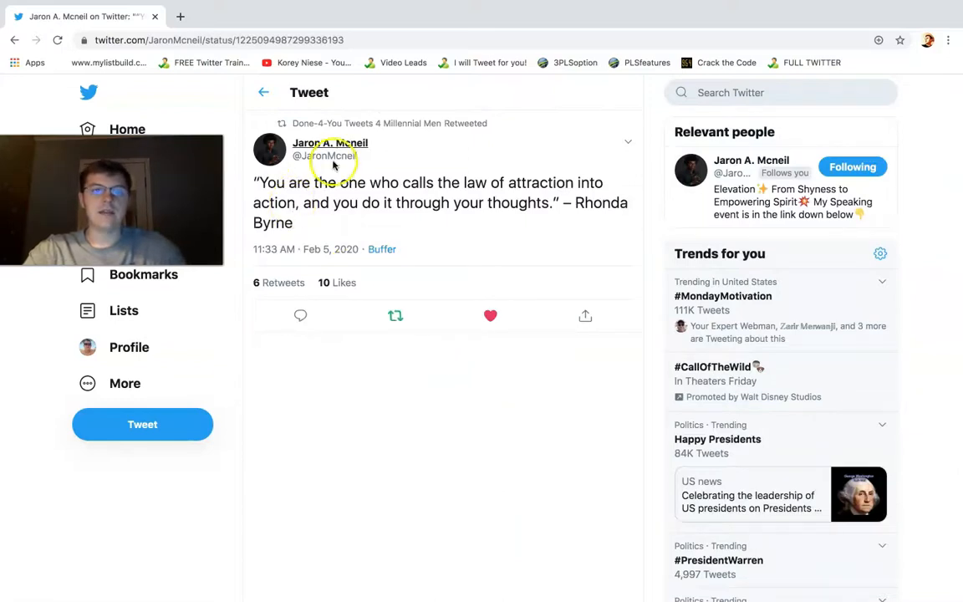
{"action": "left_click", "coordinate": [330, 142]}
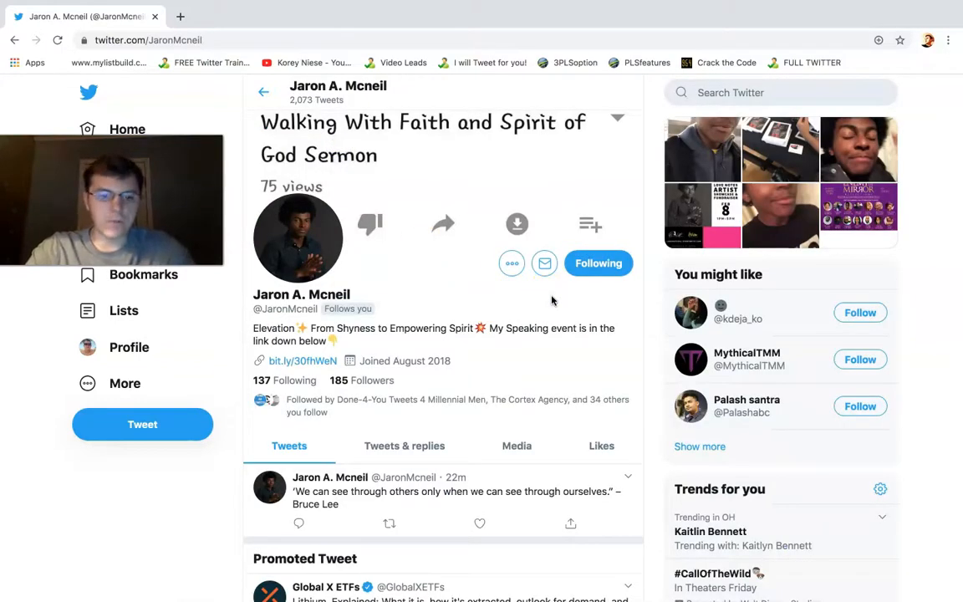
{"action": "scroll", "scroll_direction": "down", "scroll_amount": 3}
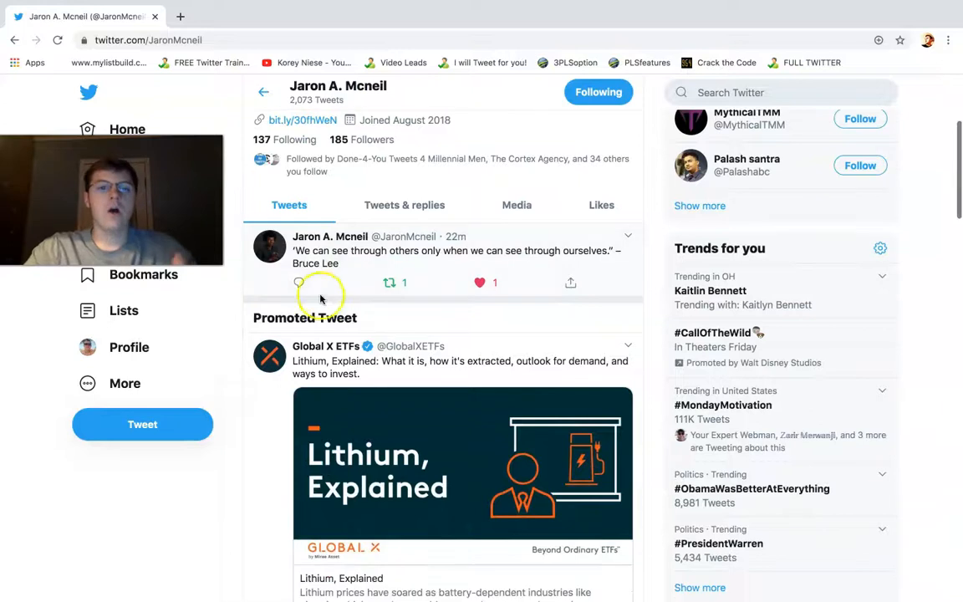
{"action": "left_click", "coordinate": [298, 282]}
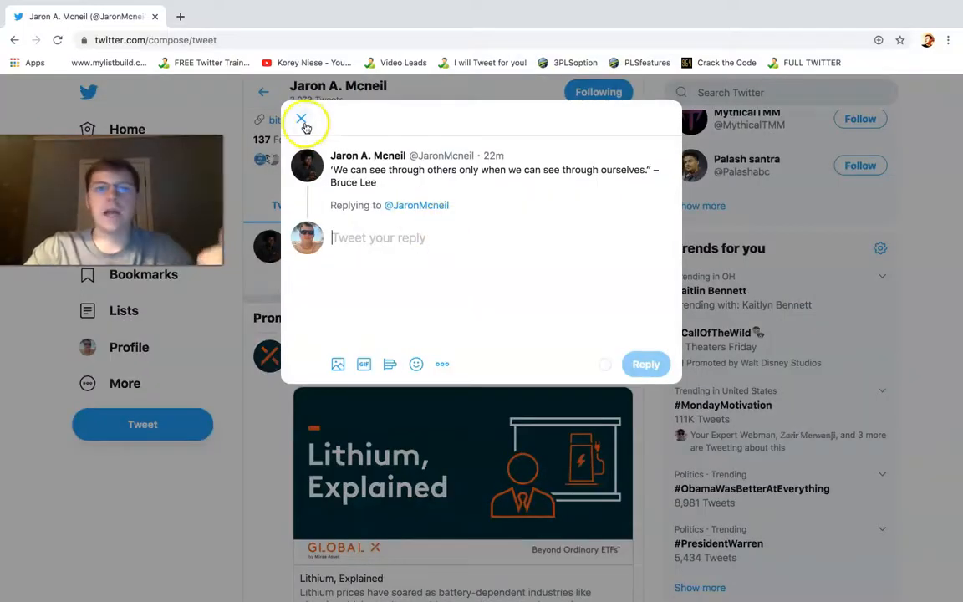
{"action": "left_click", "coordinate": [301, 120]}
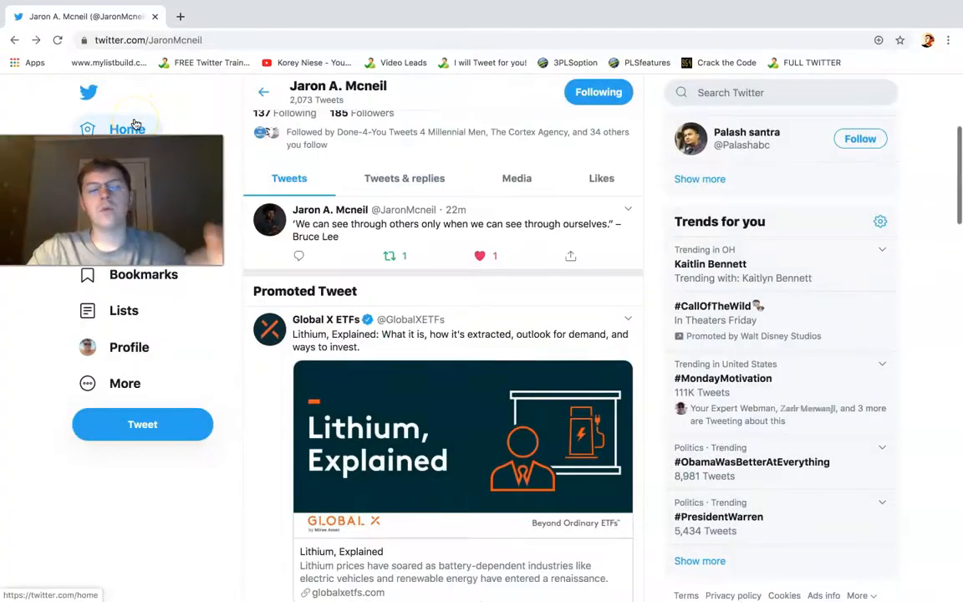
{"action": "scroll", "scroll_direction": "down", "scroll_amount": 3}
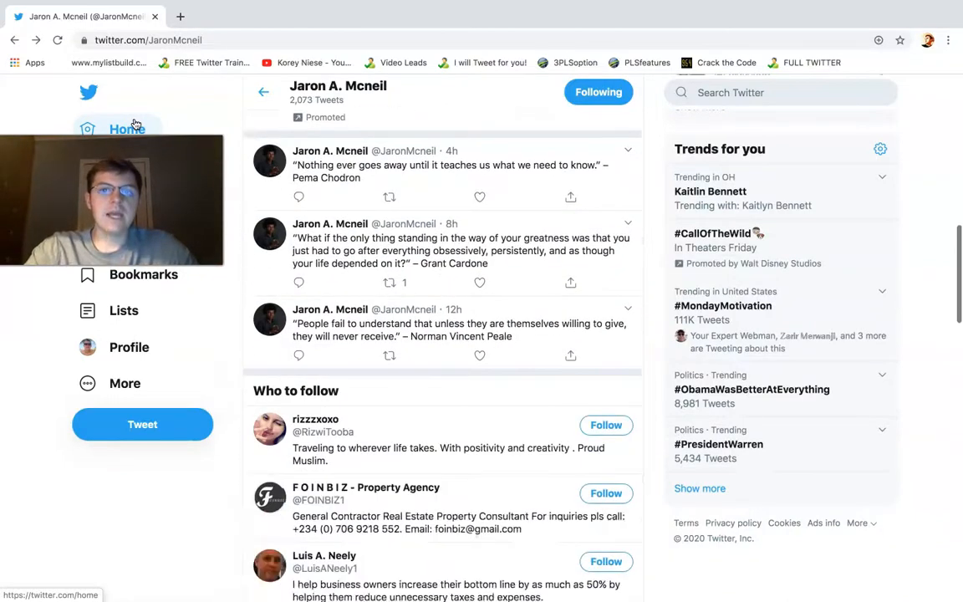
{"action": "scroll", "scroll_direction": "down", "scroll_amount": 3}
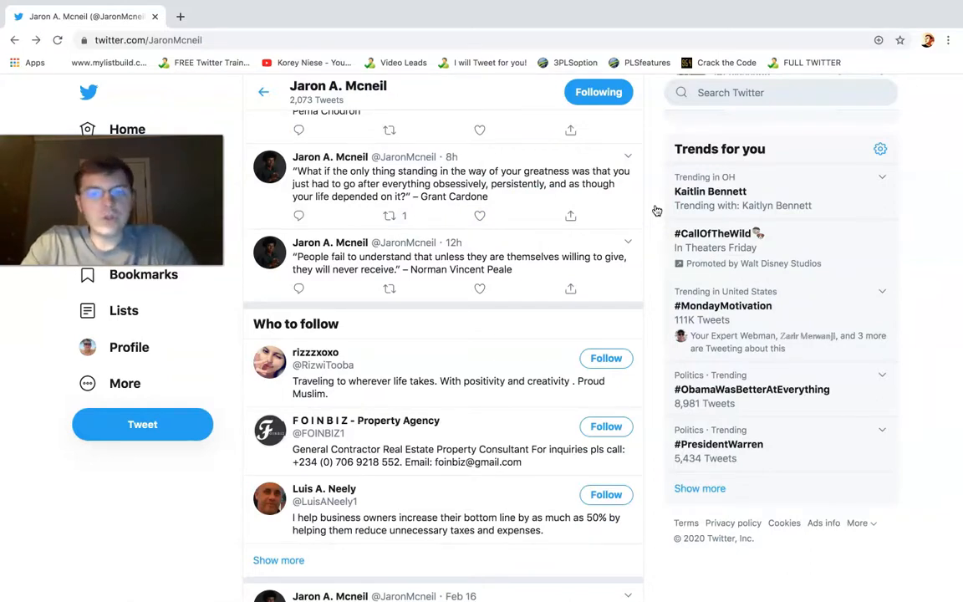
{"action": "left_click", "coordinate": [339, 16]}
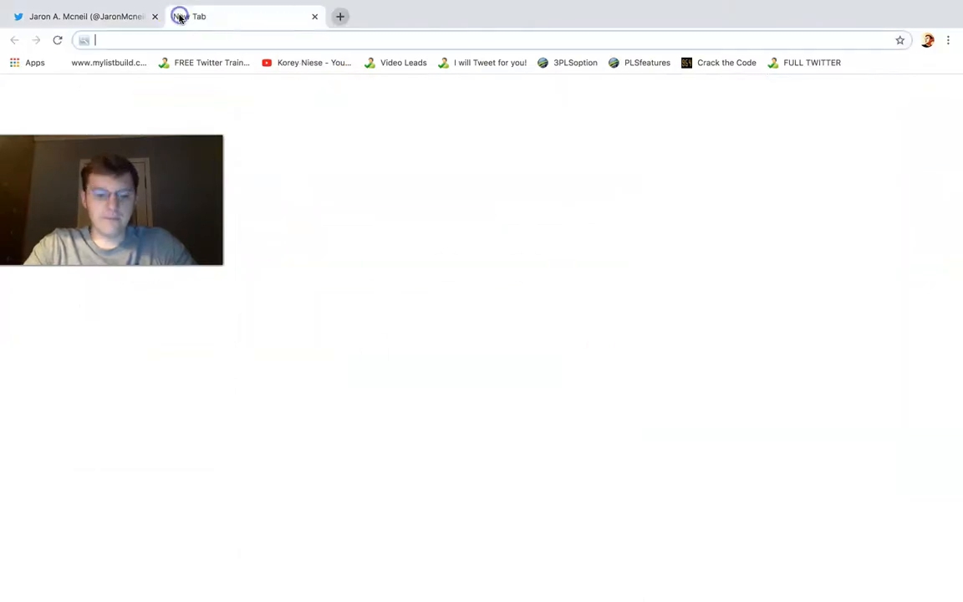
{"action": "type", "text": "successtweets4u.twitterforbeginners.com"}
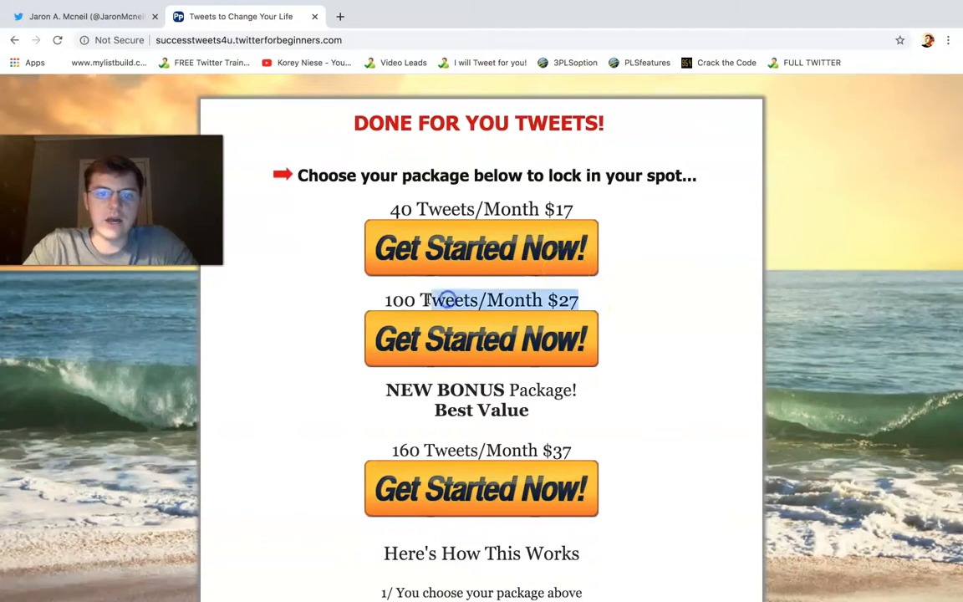
{"action": "scroll", "scroll_direction": "down", "scroll_amount": 3}
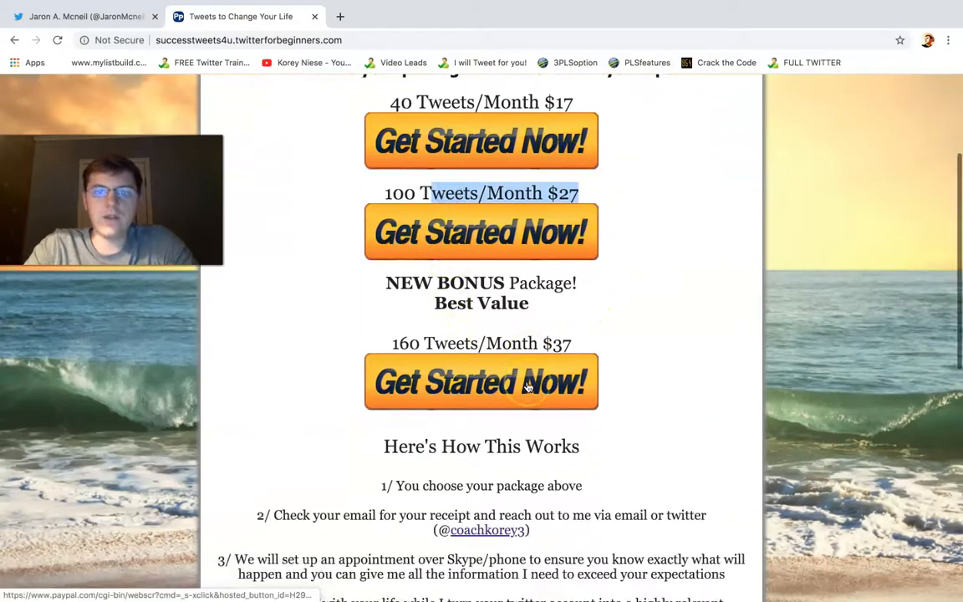
{"action": "scroll", "scroll_direction": "up", "scroll_amount": 3}
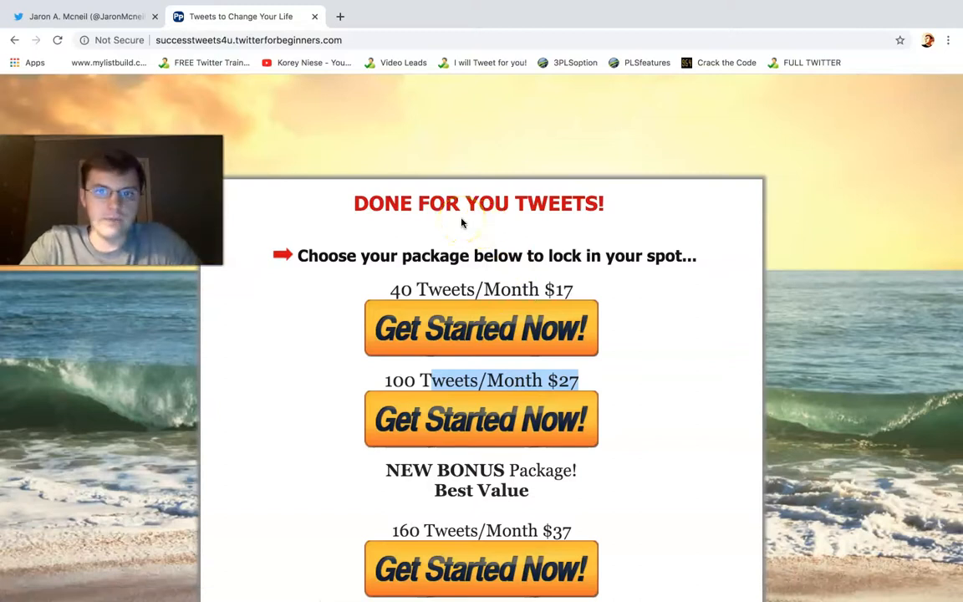
{"action": "left_click", "coordinate": [84, 16]}
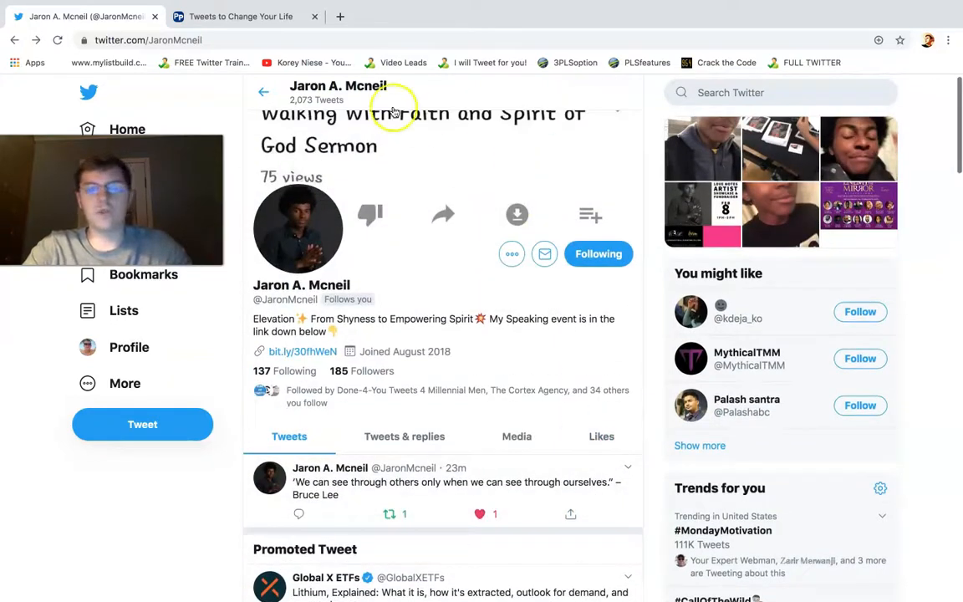
{"action": "left_click", "coordinate": [128, 346]}
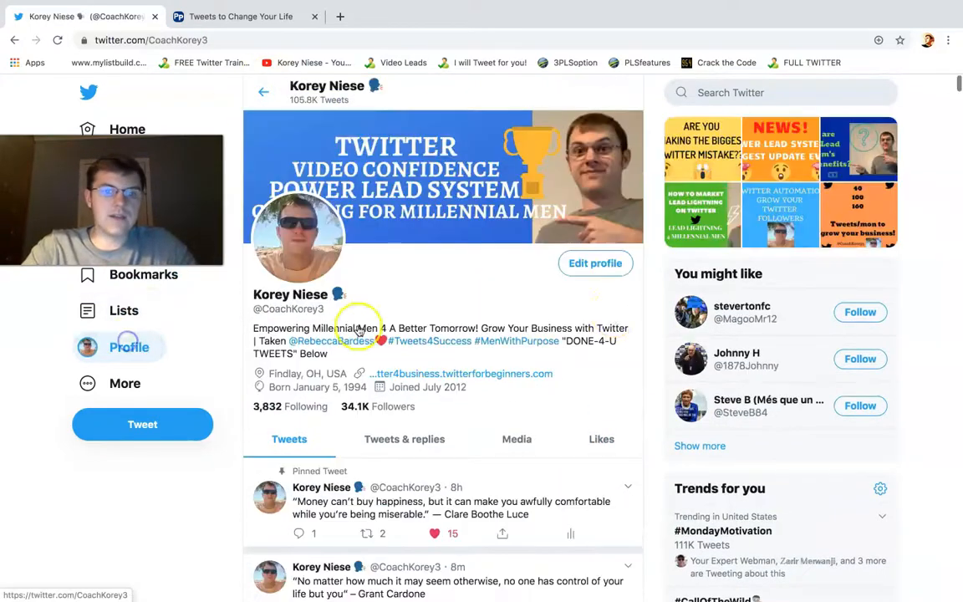
{"action": "scroll", "scroll_direction": "down", "scroll_amount": 3}
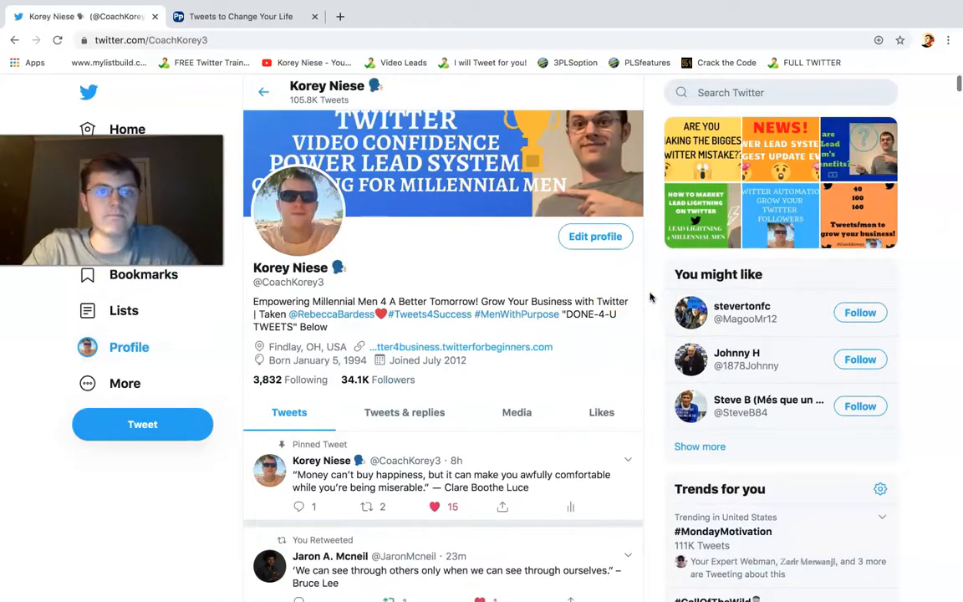
{"action": "scroll", "scroll_direction": "down", "scroll_amount": 3}
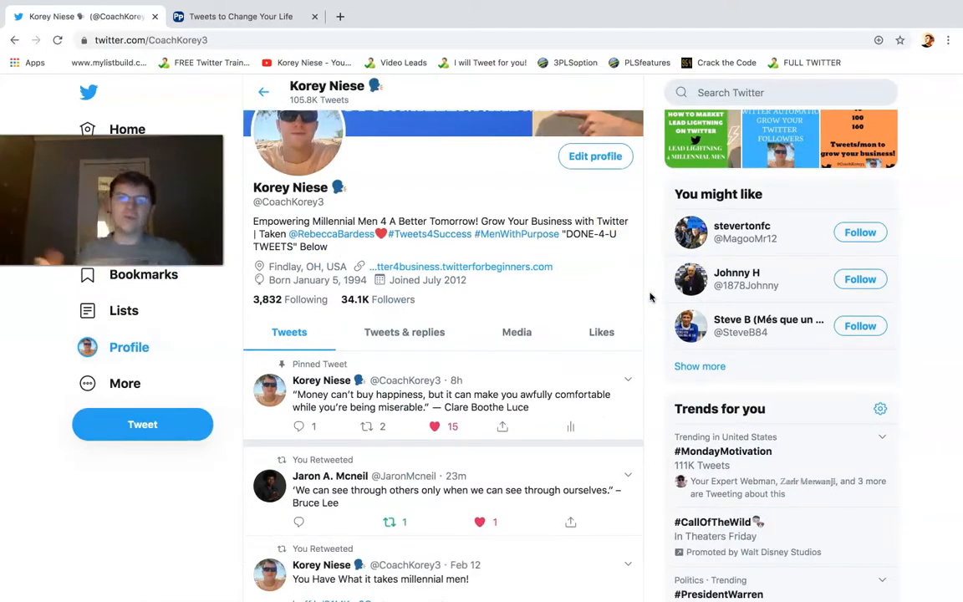